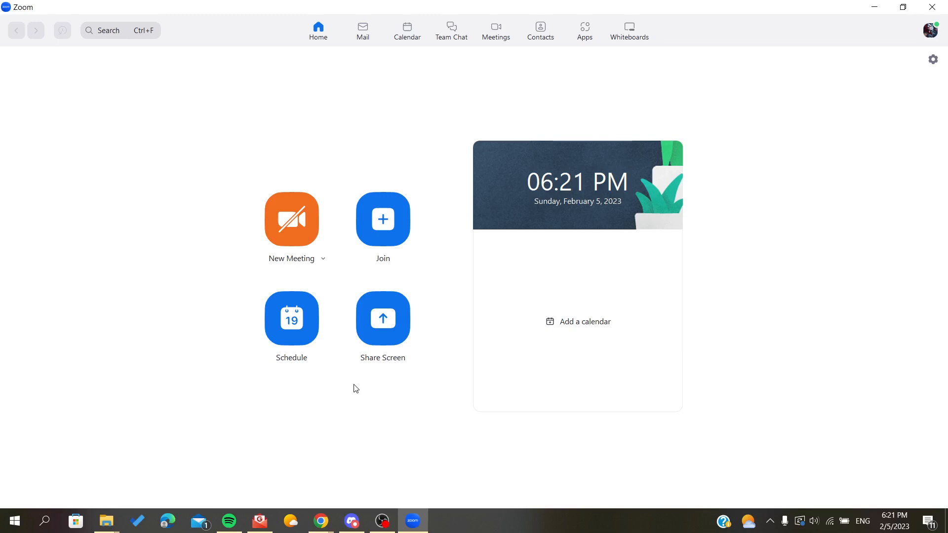
mouse_move(138, 228)
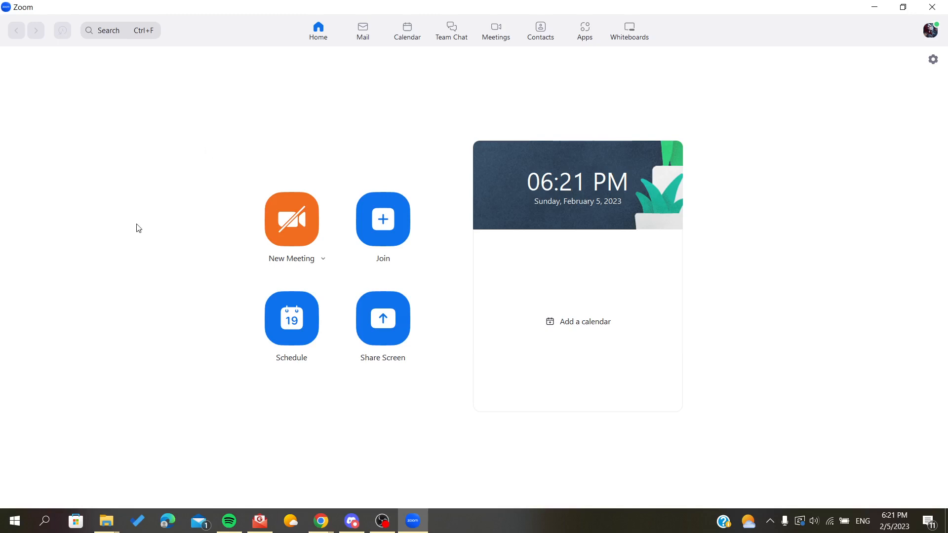
mouse_move(62, 115)
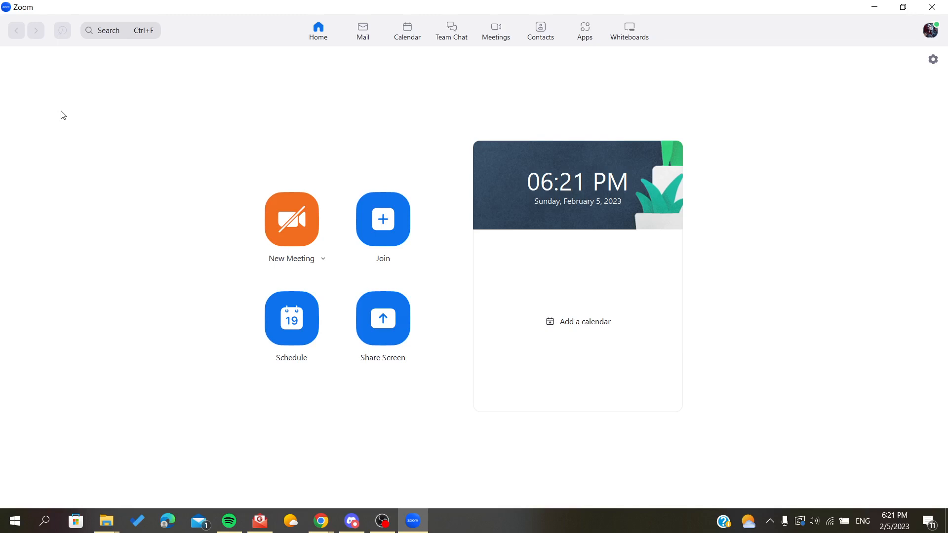
mouse_move(302, 225)
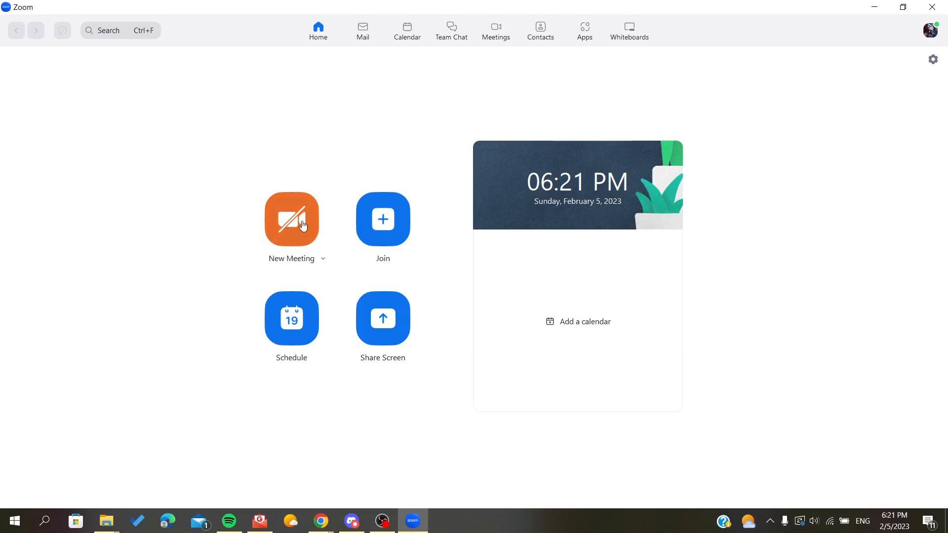
- Start a new meeting and dismiss the Join Audio prompt
left_click(291, 219)
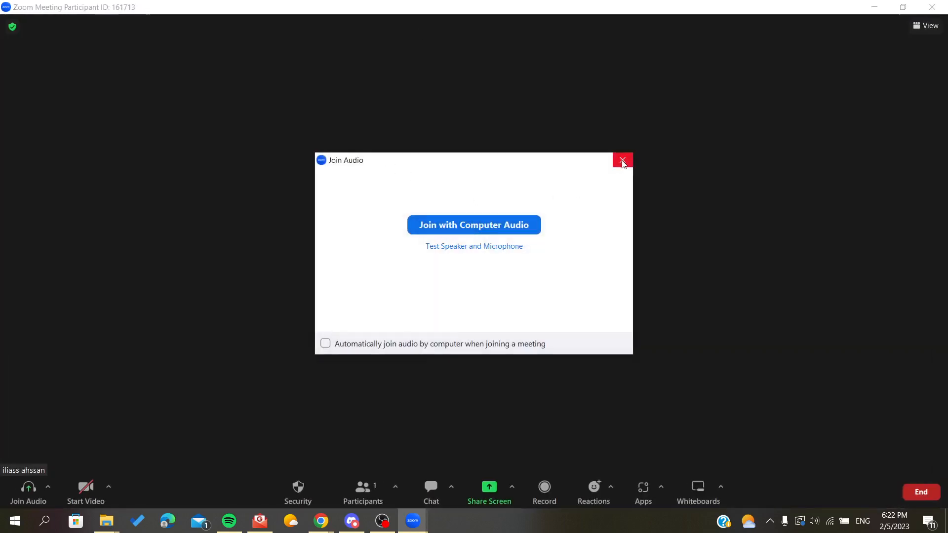
left_click(622, 160)
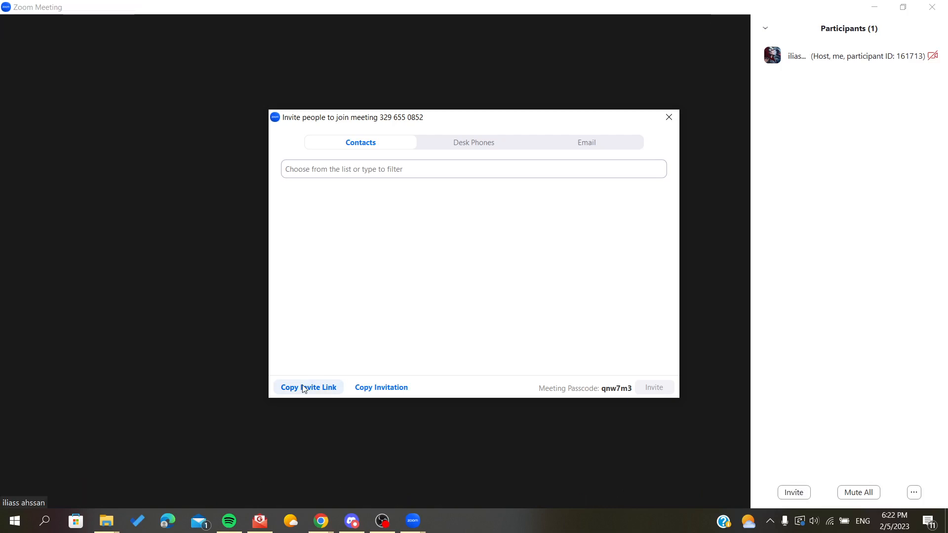
mouse_move(459, 185)
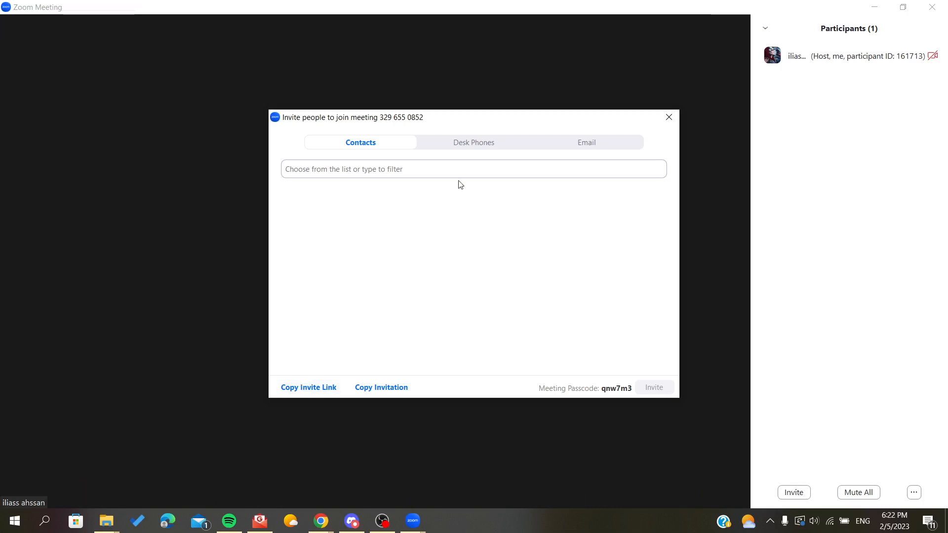
- Check the Email invite options, return to Contacts, and copy the invite link
left_click(586, 142)
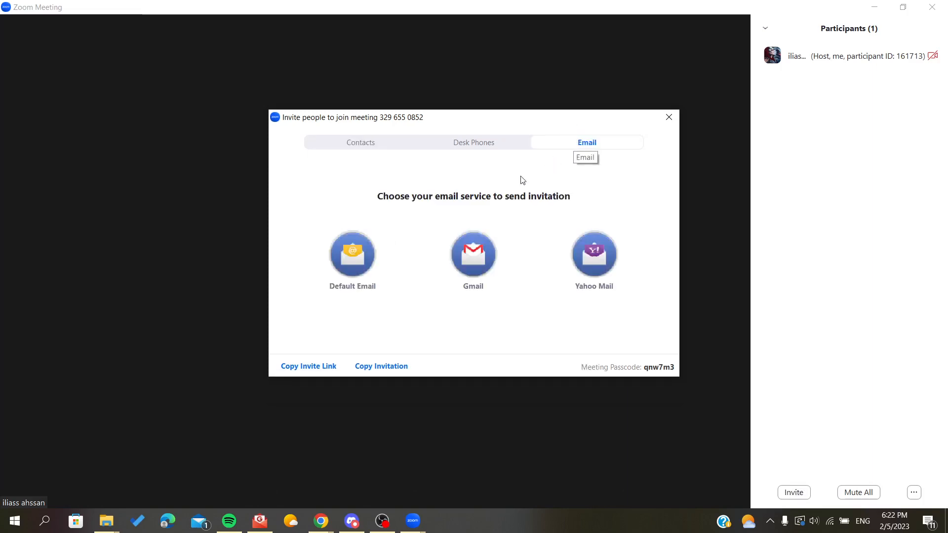
mouse_move(343, 193)
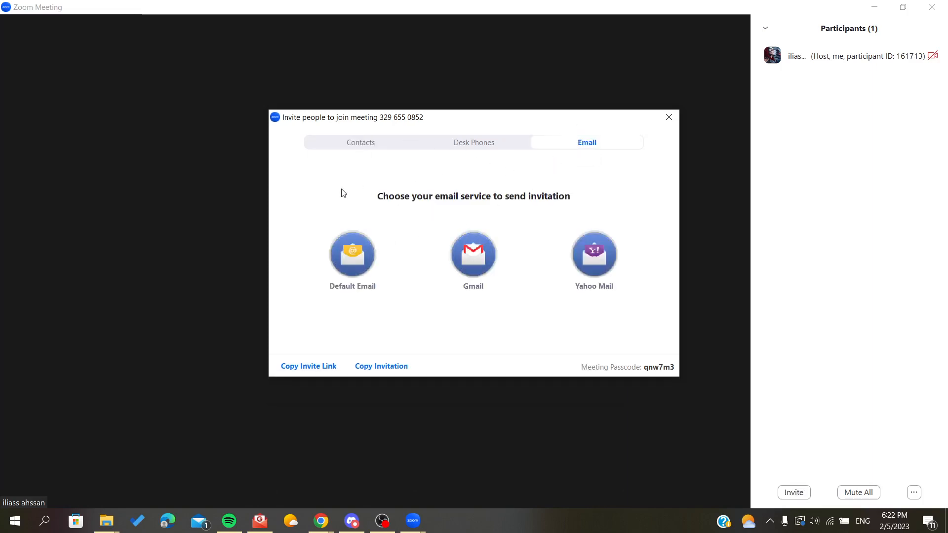
left_click(360, 142)
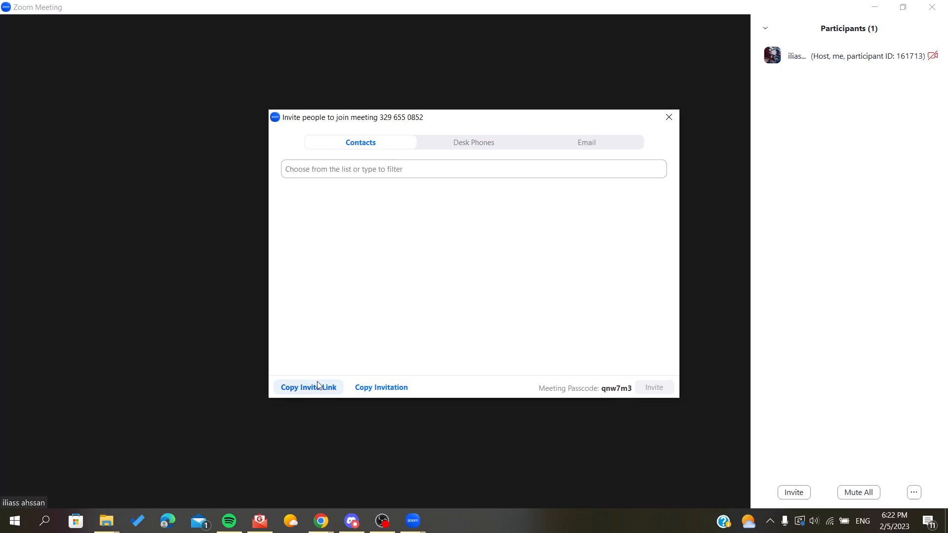
mouse_move(326, 391)
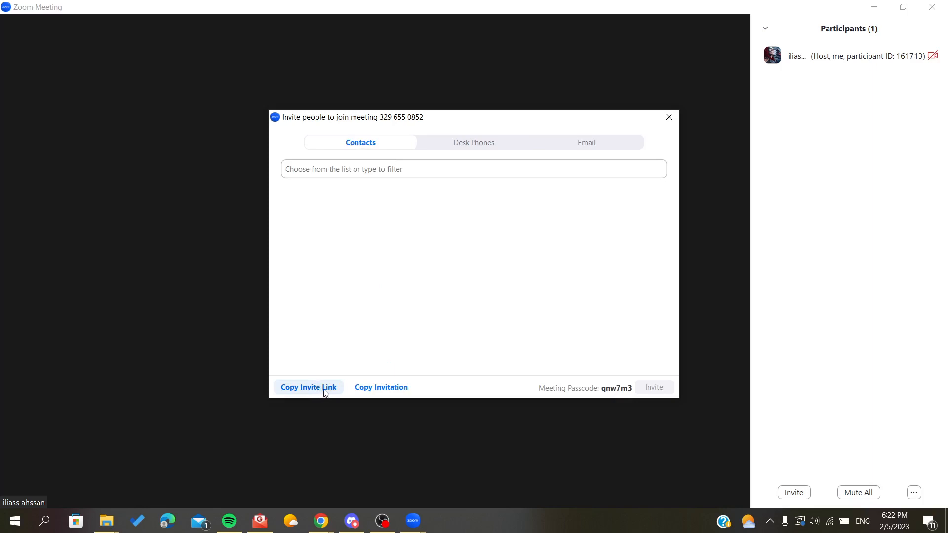
left_click(307, 387)
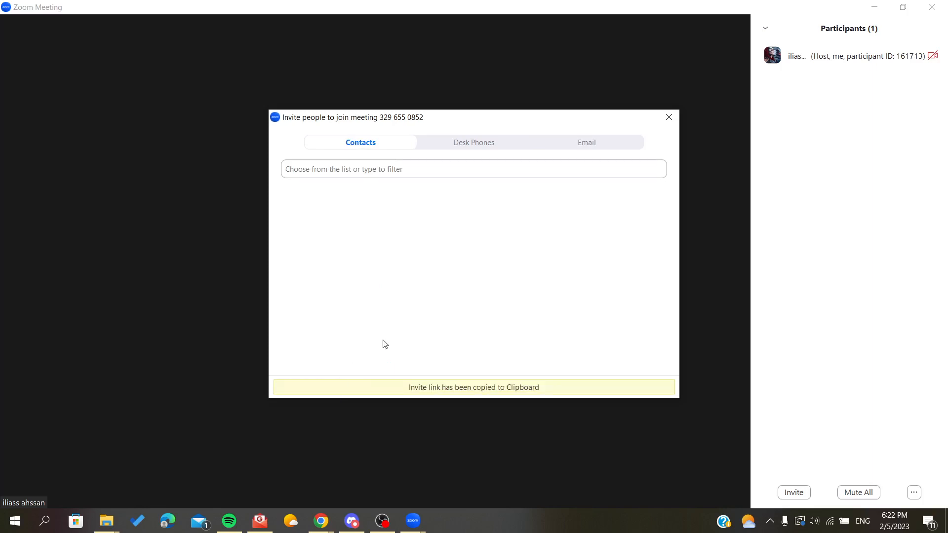
mouse_move(216, 357)
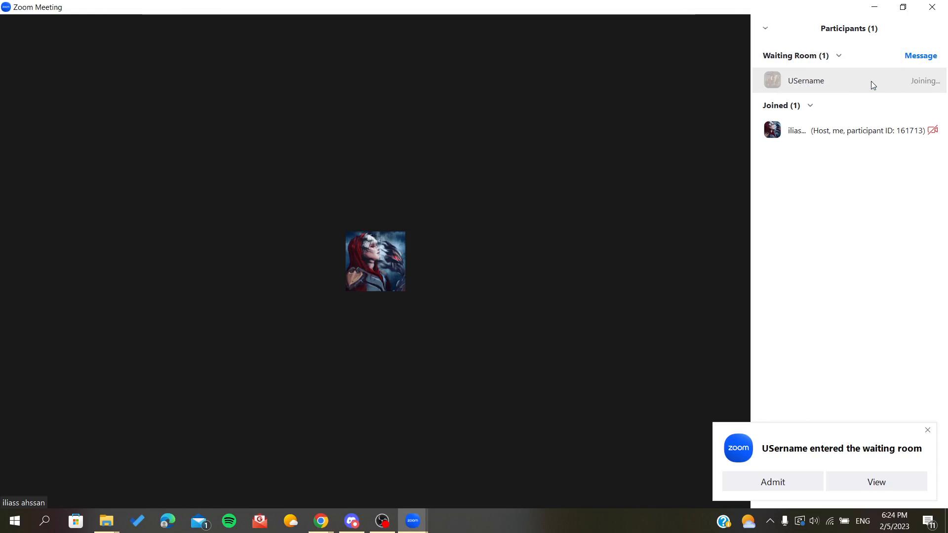
- Admit USername from the Waiting Room into the meeting
left_click(772, 482)
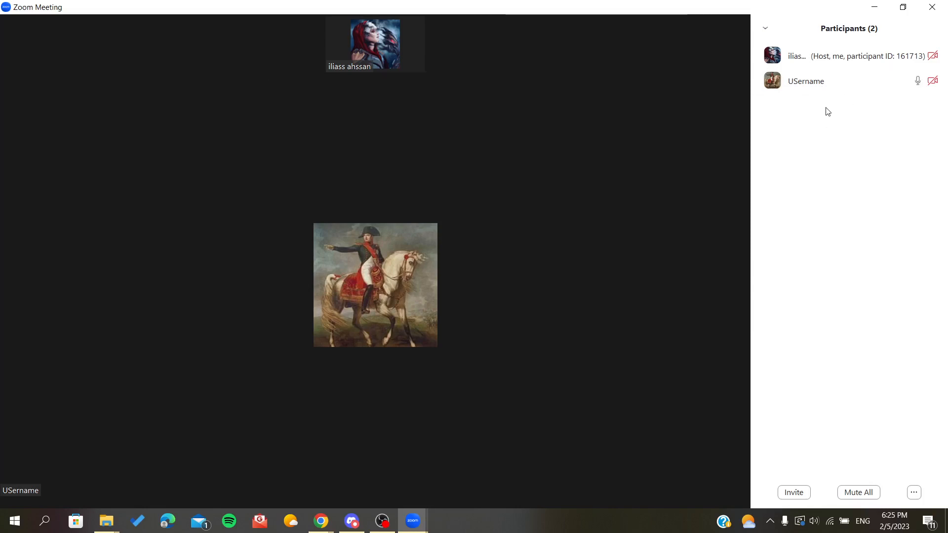
mouse_move(804, 114)
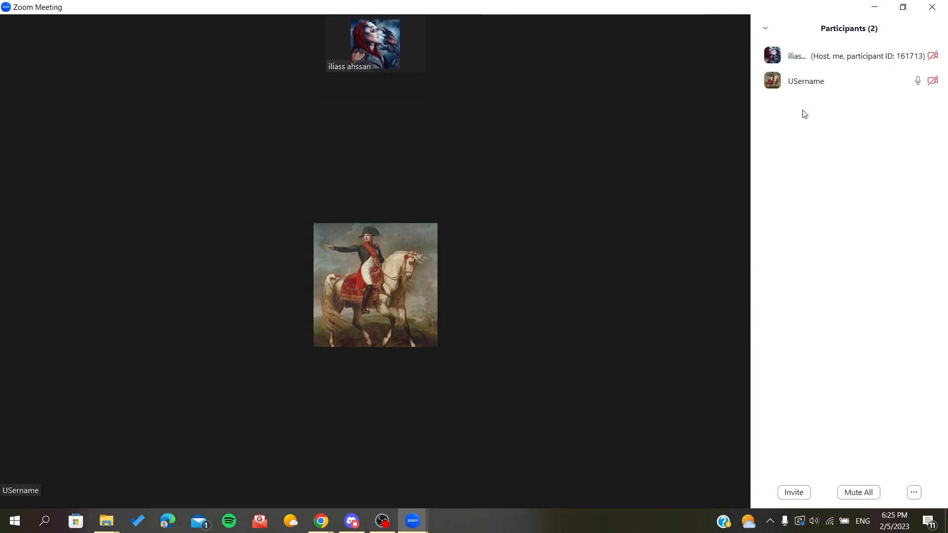
mouse_move(834, 87)
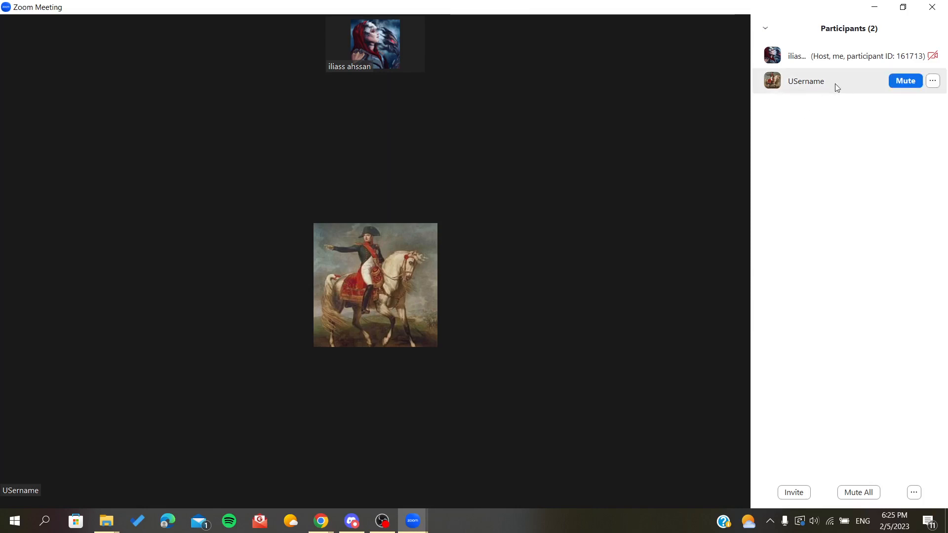
mouse_move(793, 83)
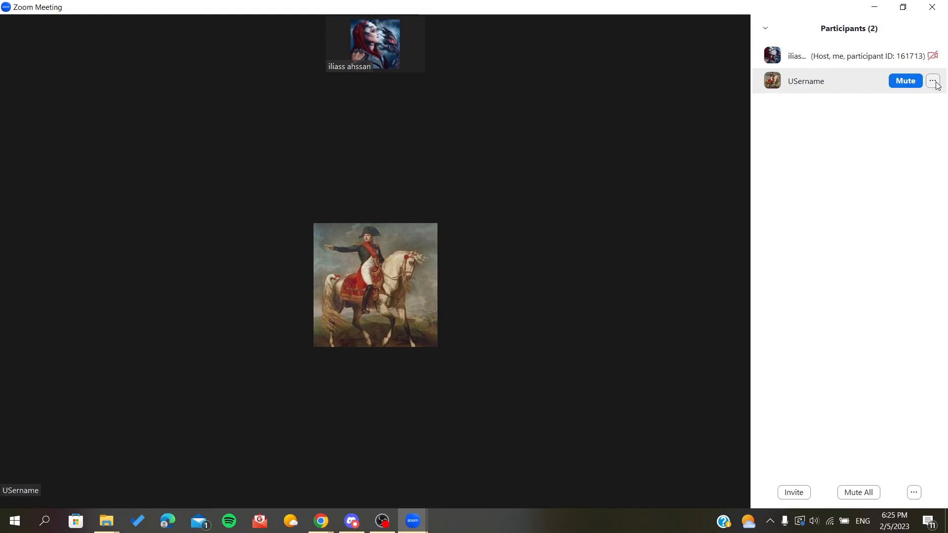
- Make USername the meeting host via More > Make Host, confirming with Yes
left_click(933, 81)
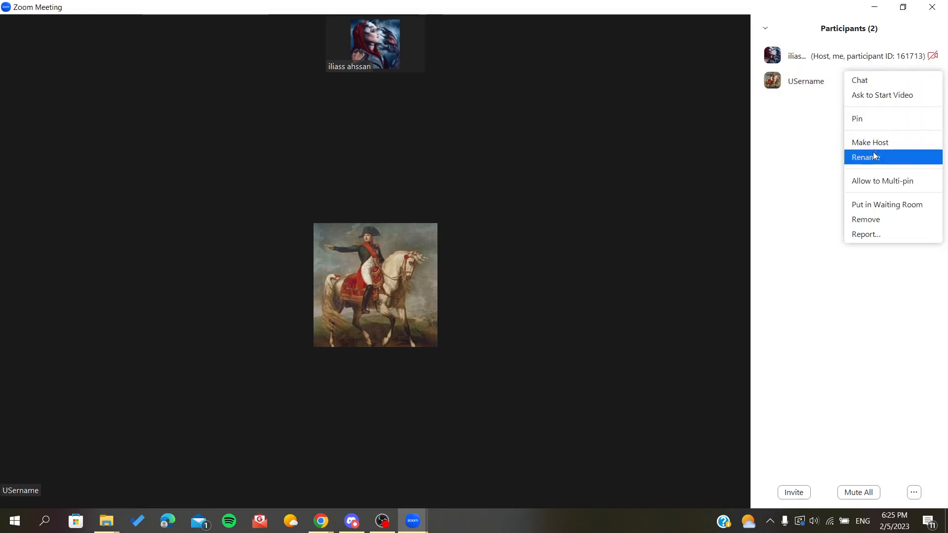
left_click(870, 142)
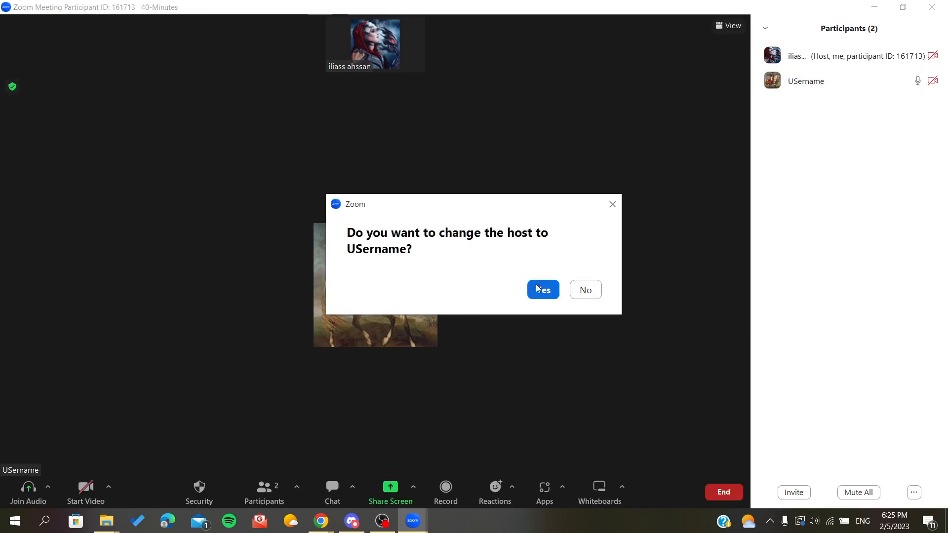
mouse_move(431, 178)
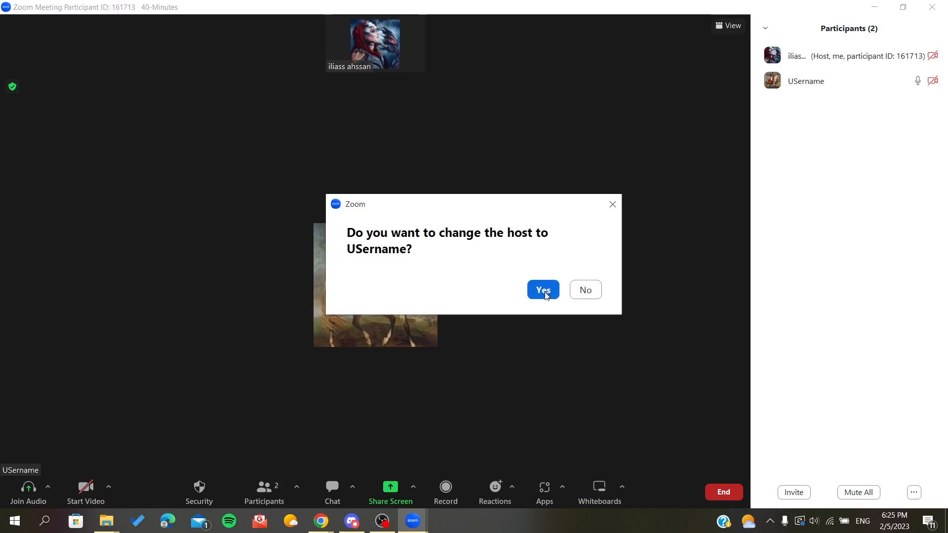
left_click(542, 289)
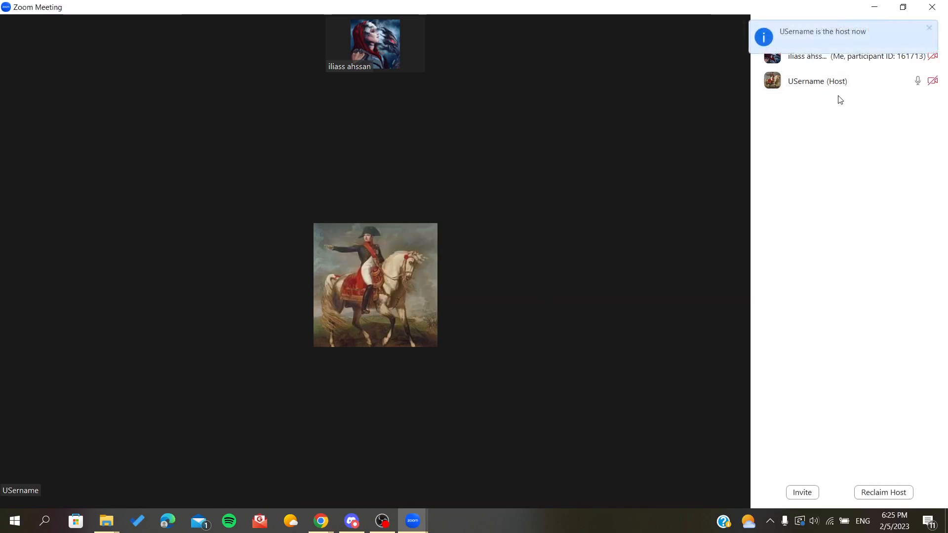
mouse_move(811, 129)
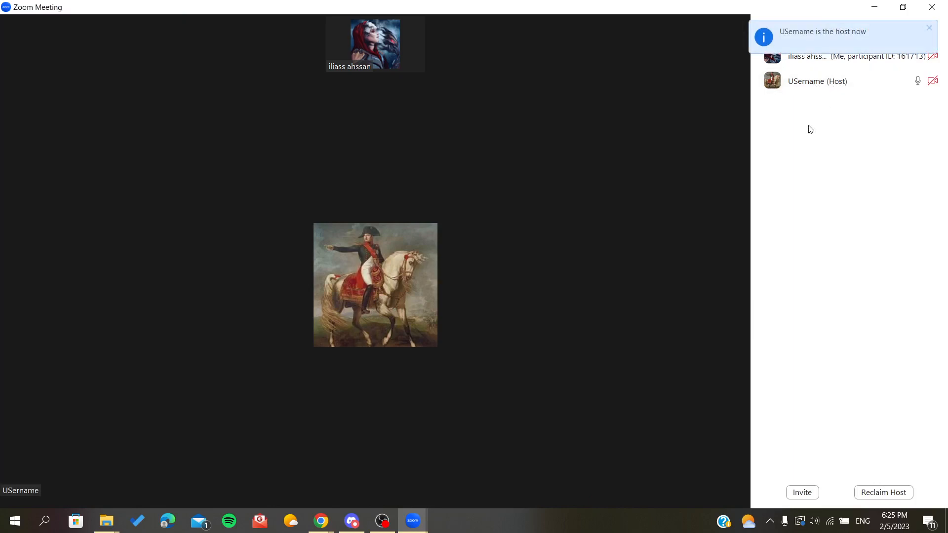